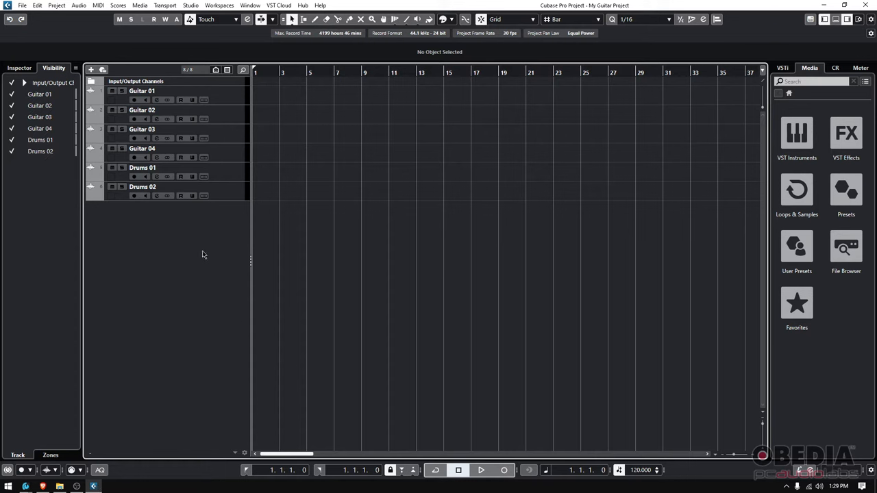
{"action": "mouse_move", "coordinate": [595, 14]}
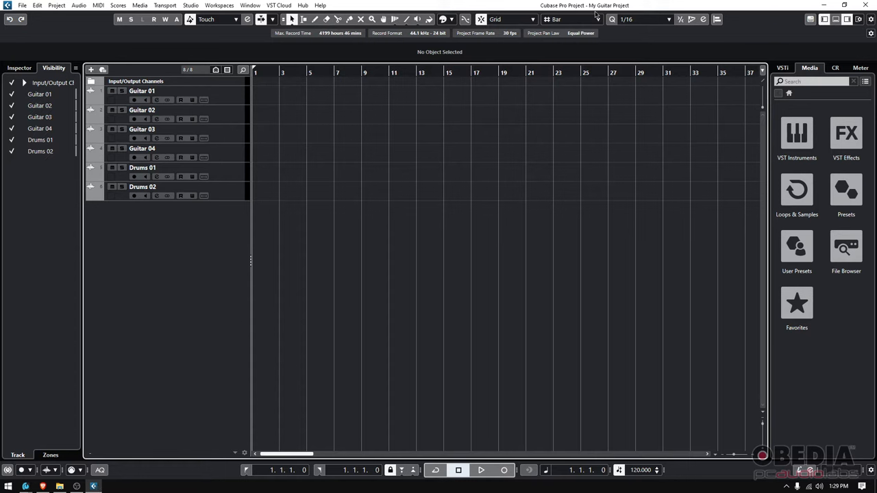
Select the Drums 02 track and bring up the Studio menu.
{"action": "left_click", "coordinate": [134, 118]}
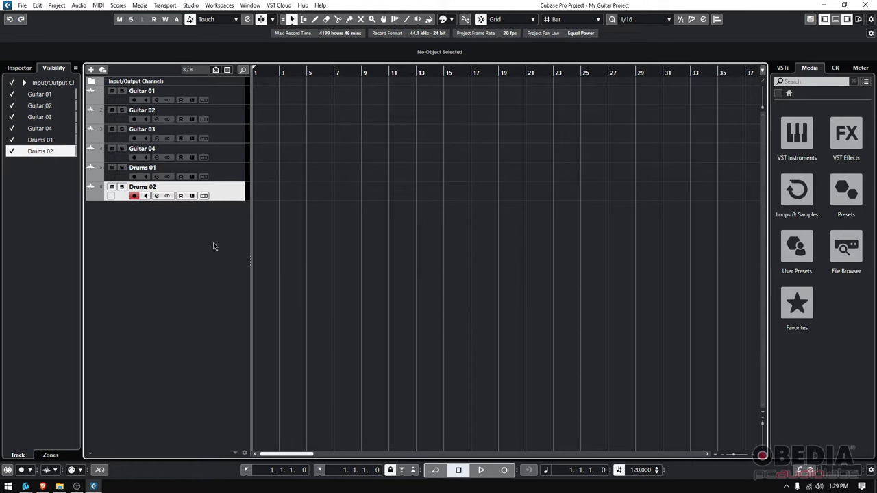
{"action": "left_click", "coordinate": [191, 5]}
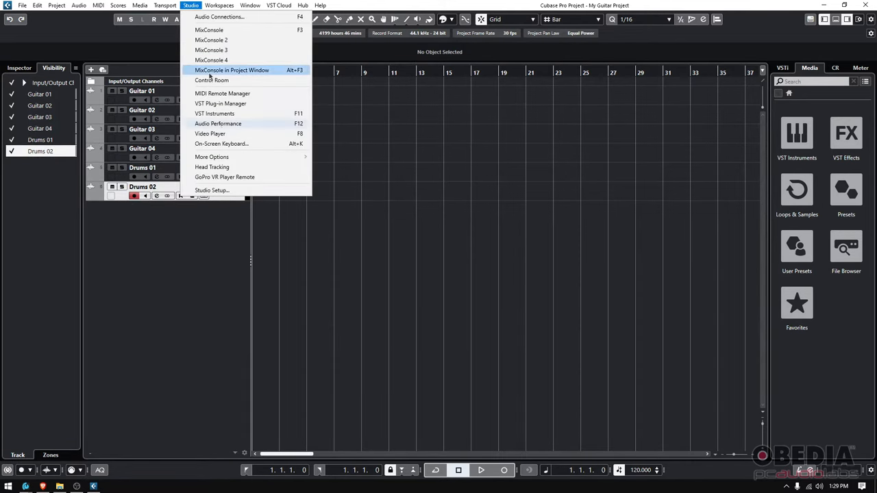
Confirm the ASIO driver is Revelator ASIO in Studio Setup, then close it.
{"action": "left_click", "coordinate": [211, 189]}
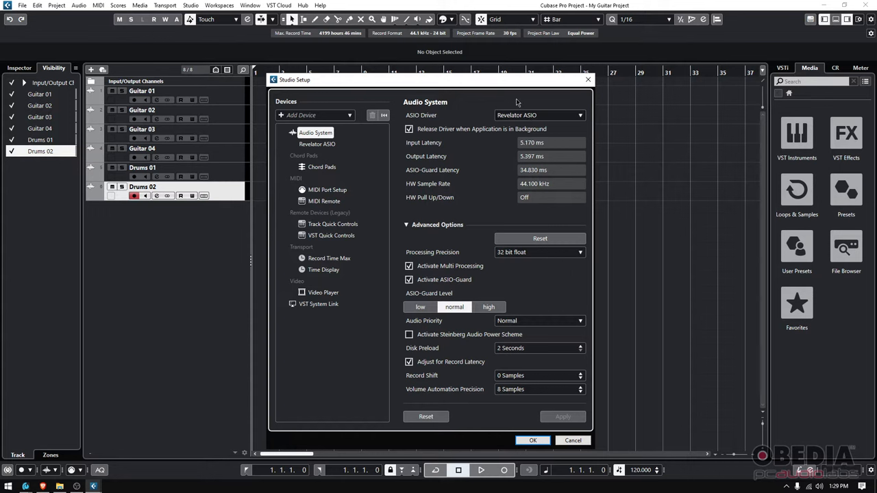
{"action": "mouse_move", "coordinate": [479, 66]}
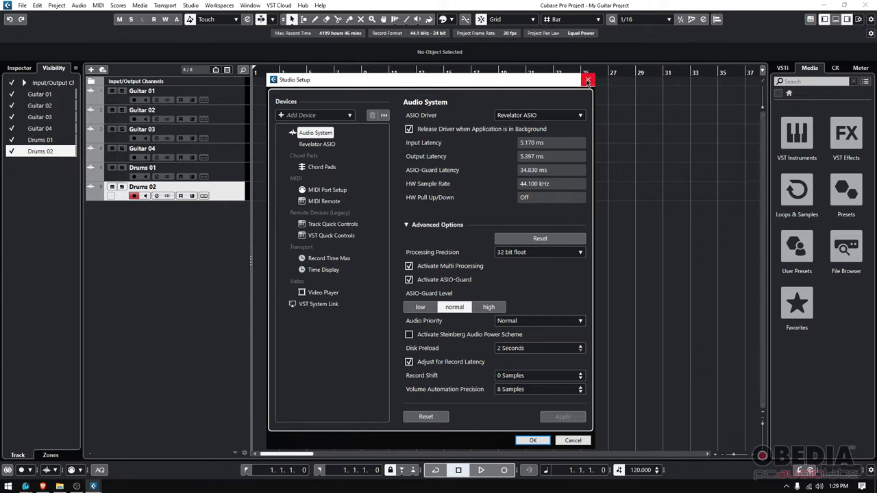
{"action": "left_click", "coordinate": [587, 79]}
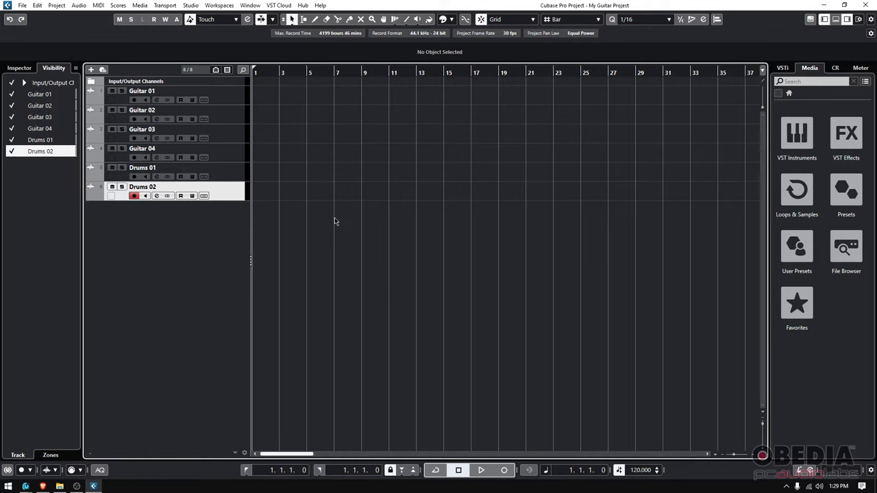
{"action": "mouse_move", "coordinate": [217, 35]}
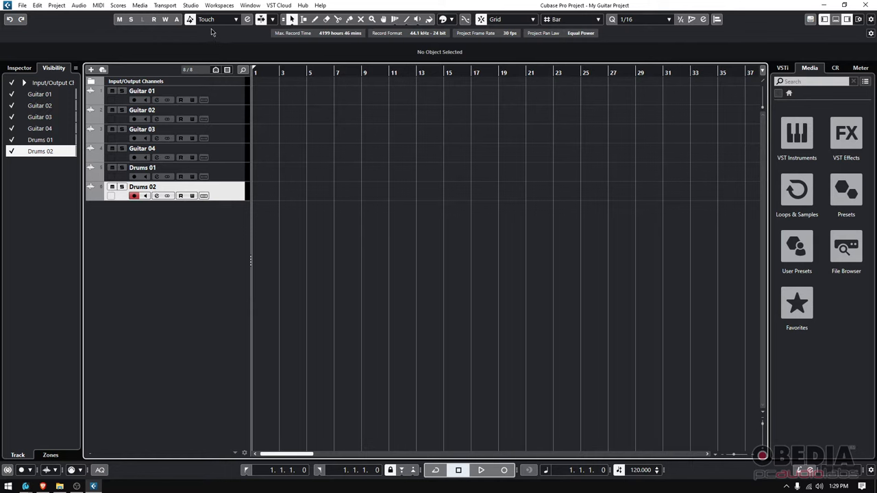
Show the Inputs buses in Audio Connections, where Stereo In is still Not Connected.
{"action": "left_click", "coordinate": [191, 6]}
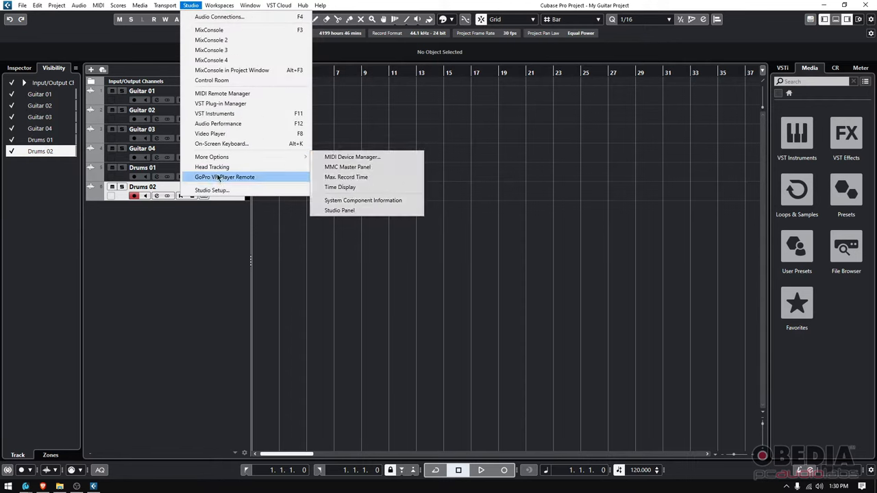
{"action": "mouse_move", "coordinate": [219, 16]}
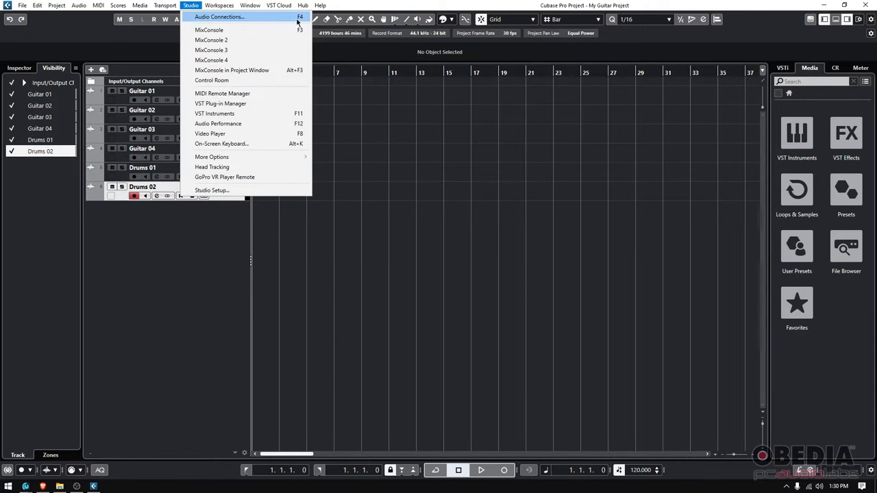
{"action": "mouse_move", "coordinate": [260, 16]}
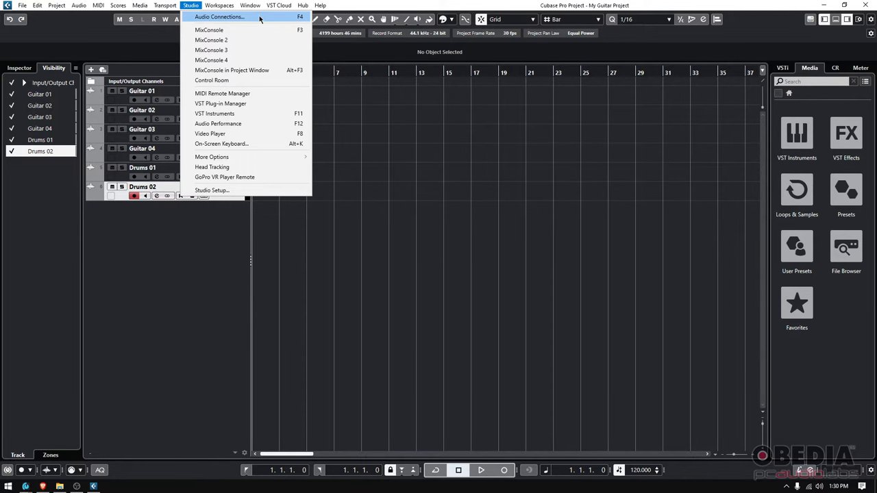
{"action": "left_click", "coordinate": [220, 16]}
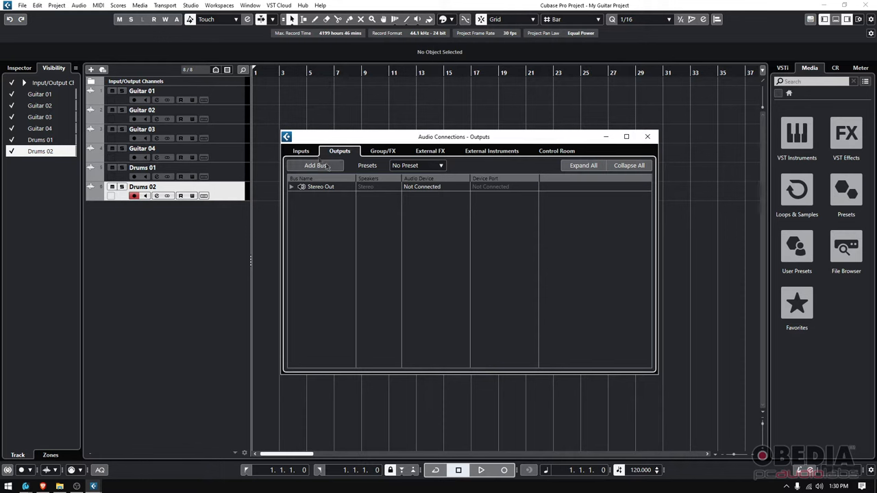
{"action": "left_click", "coordinate": [382, 150]}
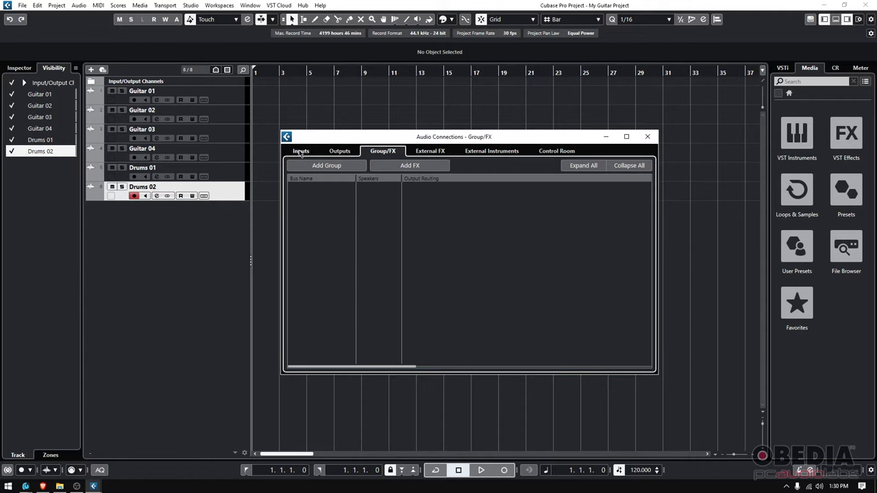
{"action": "left_click", "coordinate": [300, 151]}
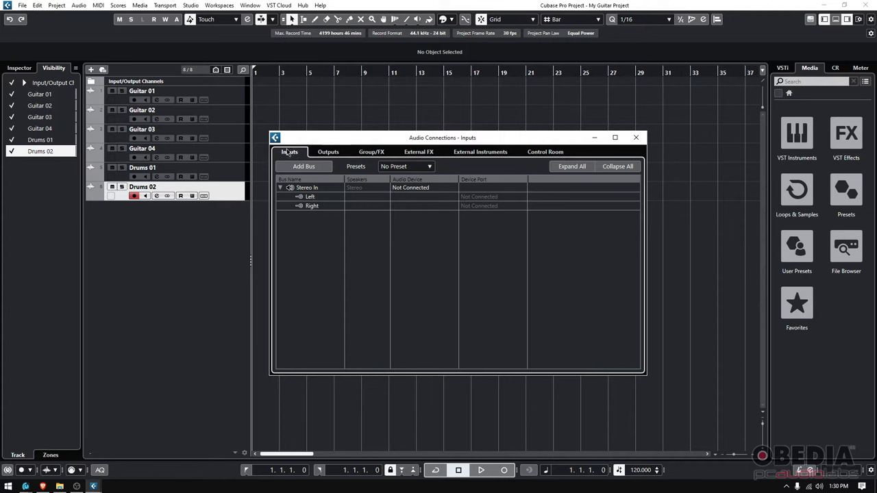
Assign Revelator ASIO to Stereo In so Left and Right take Mic 1 and Mic 2.
{"action": "left_click", "coordinate": [280, 186]}
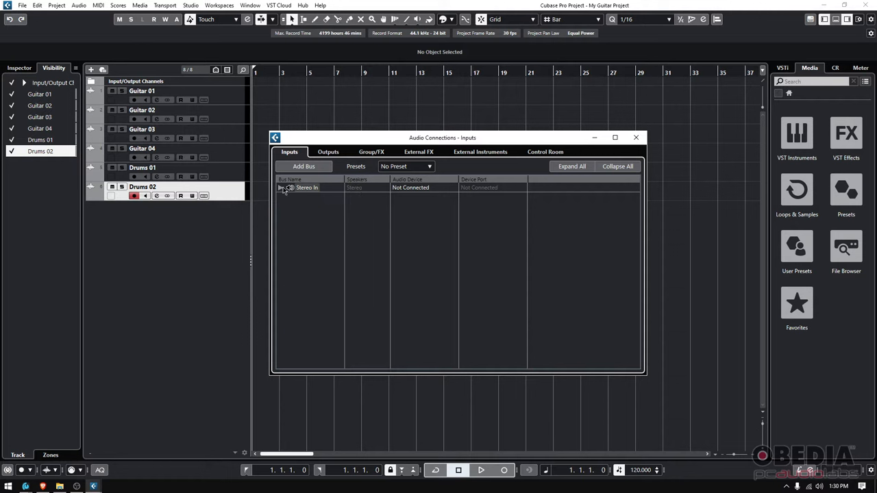
{"action": "left_click", "coordinate": [279, 186]}
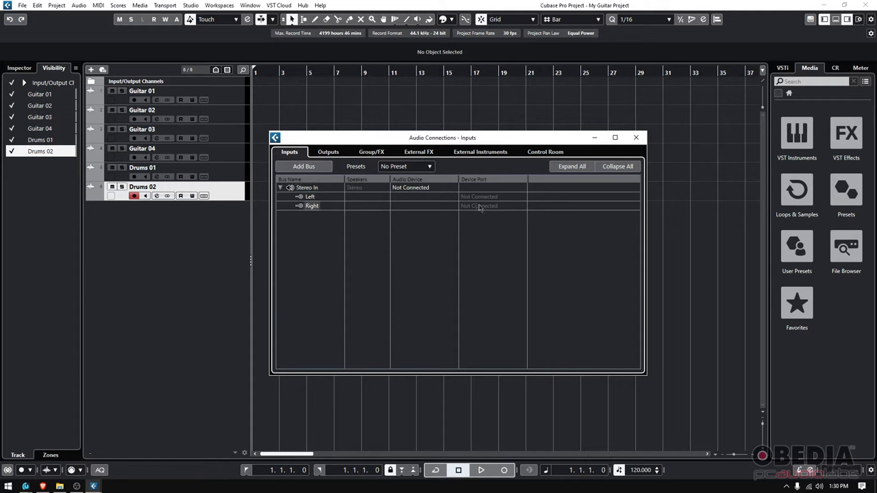
{"action": "mouse_move", "coordinate": [486, 210]}
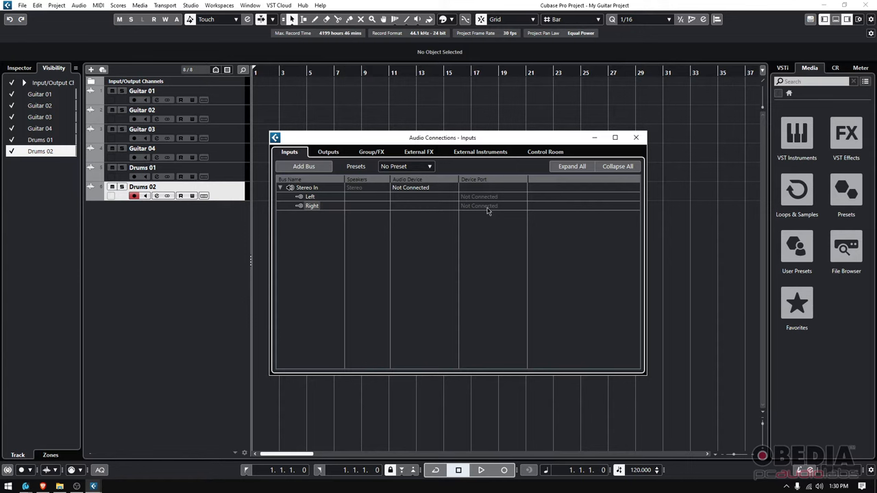
{"action": "mouse_move", "coordinate": [407, 256]}
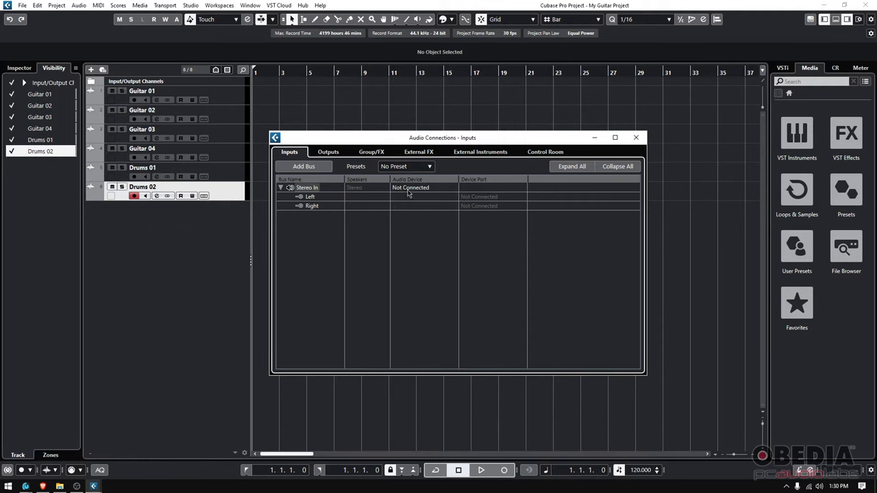
{"action": "left_click", "coordinate": [409, 188]}
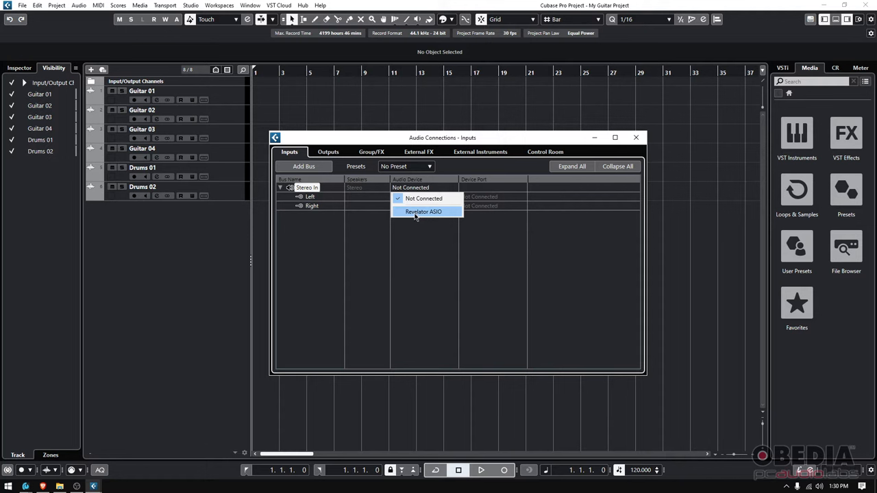
{"action": "left_click", "coordinate": [422, 211]}
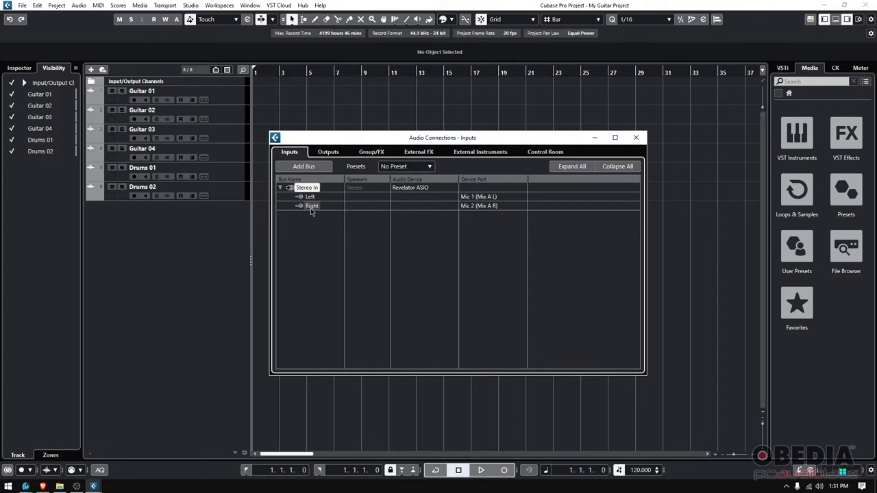
{"action": "mouse_move", "coordinate": [488, 211]}
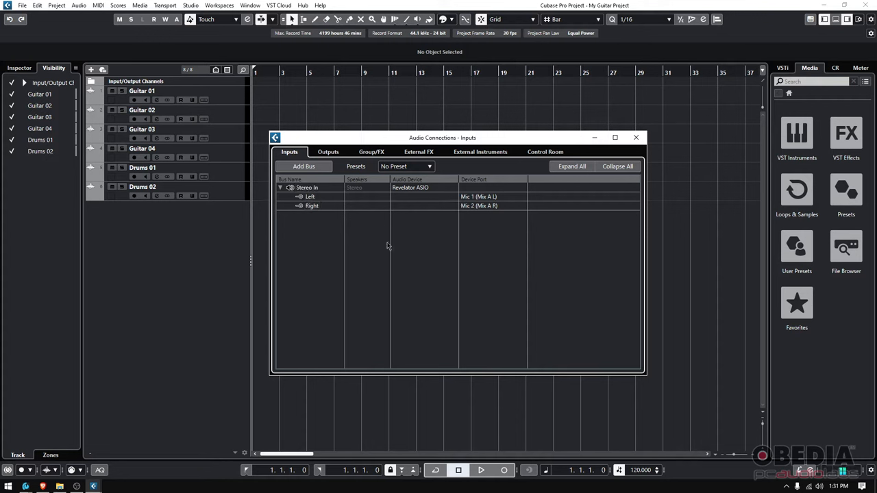
{"action": "mouse_move", "coordinate": [392, 249]}
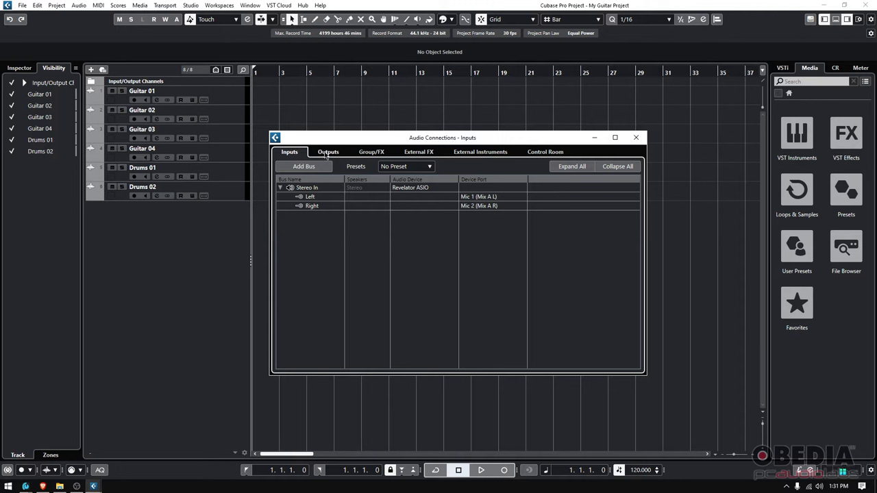
Assign Revelator ASIO to Stereo Out so Left and Right feed Playback L and Playback R.
{"action": "left_click", "coordinate": [329, 151]}
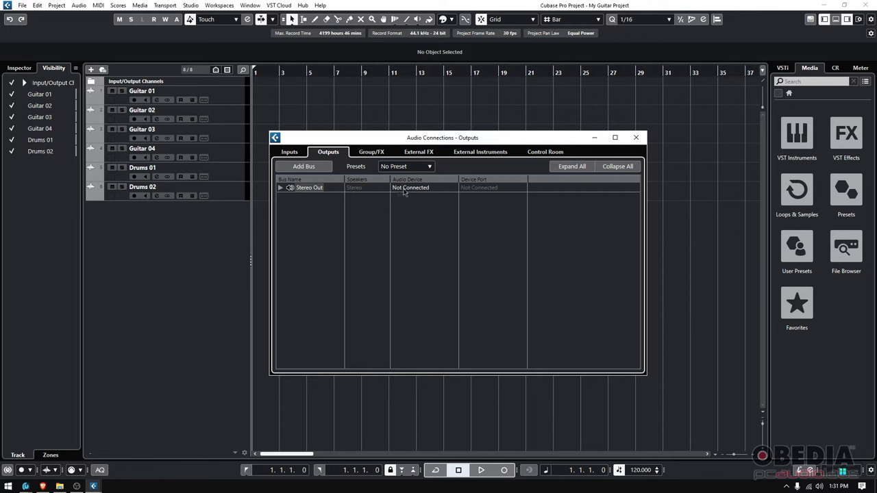
{"action": "left_click", "coordinate": [280, 187]}
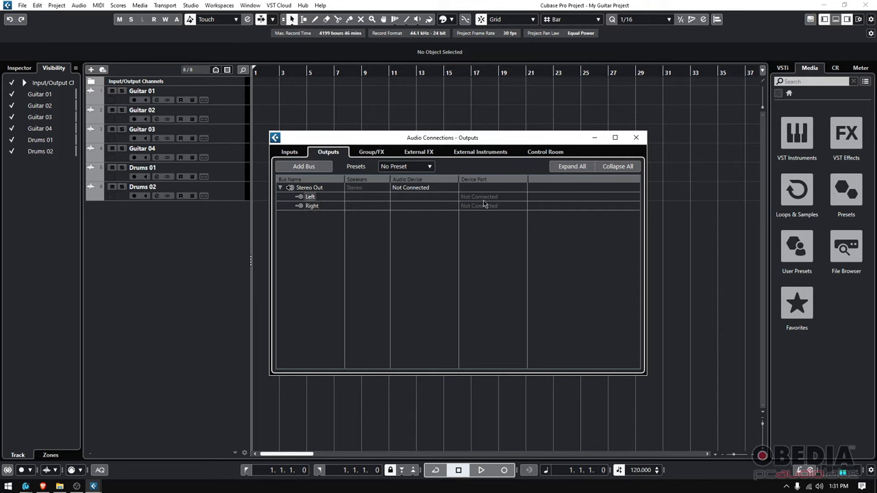
{"action": "mouse_move", "coordinate": [482, 222]}
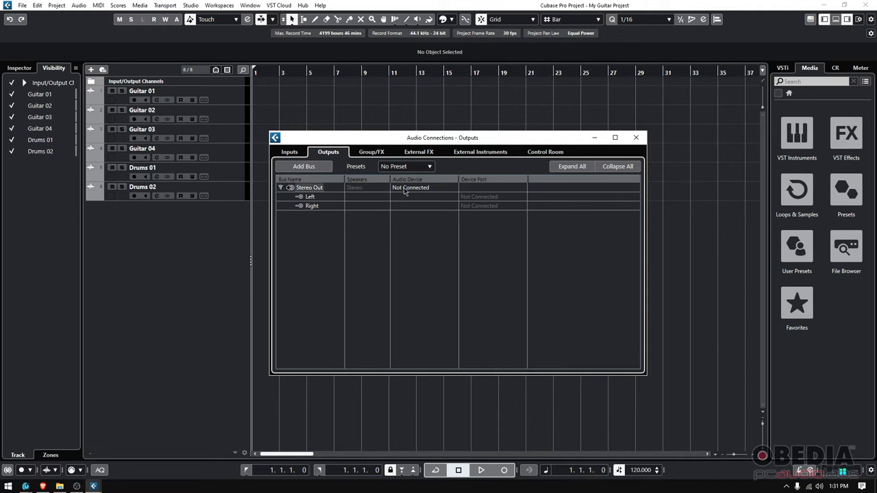
{"action": "left_click", "coordinate": [410, 188]}
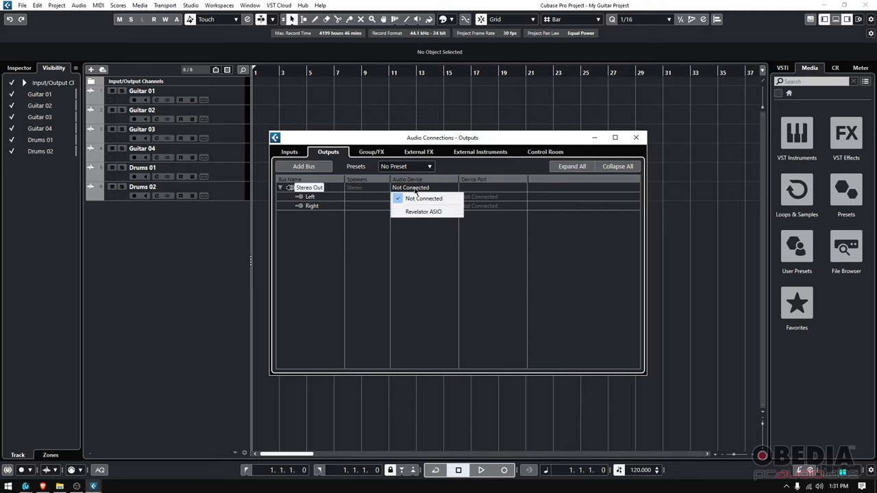
{"action": "mouse_move", "coordinate": [422, 210]}
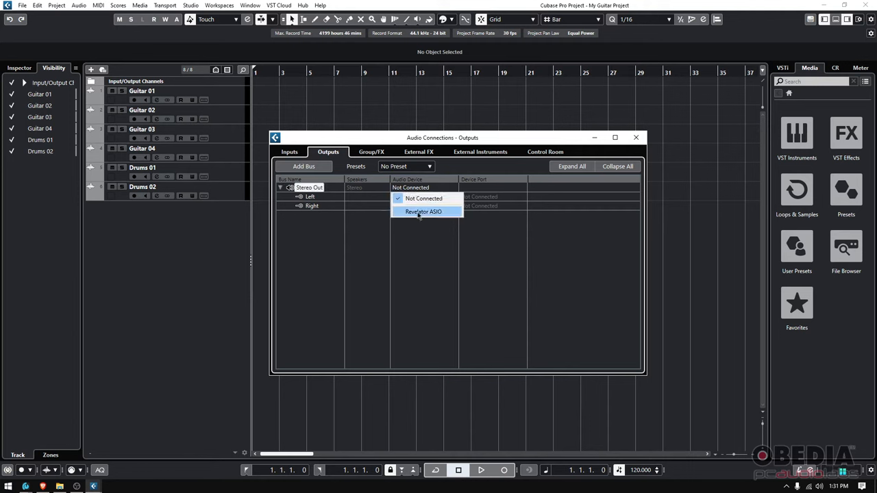
{"action": "mouse_move", "coordinate": [403, 217]}
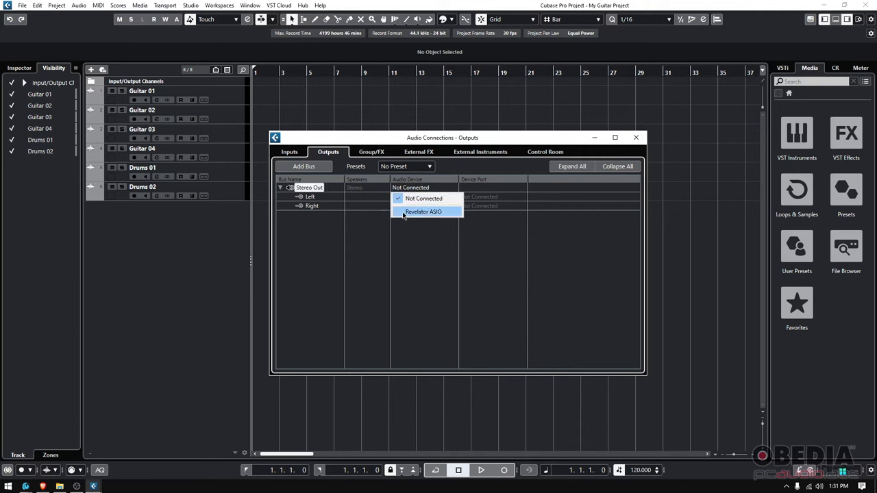
{"action": "left_click", "coordinate": [422, 211]}
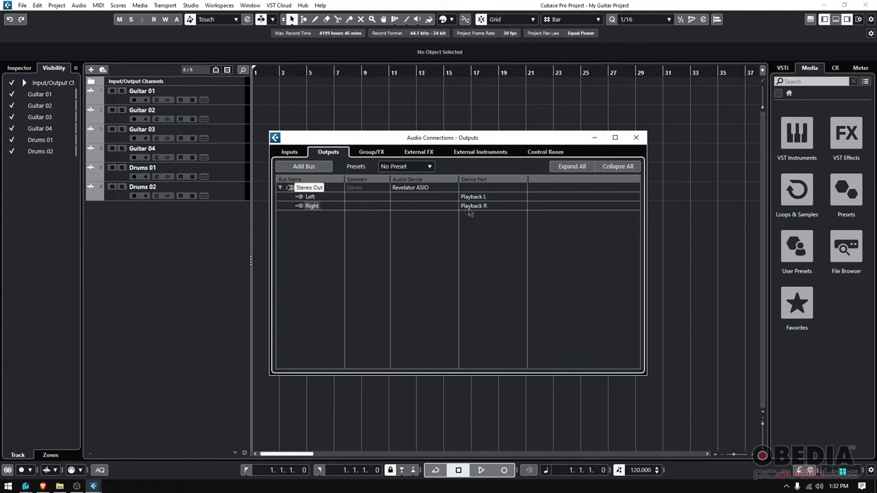
{"action": "mouse_move", "coordinate": [479, 211]}
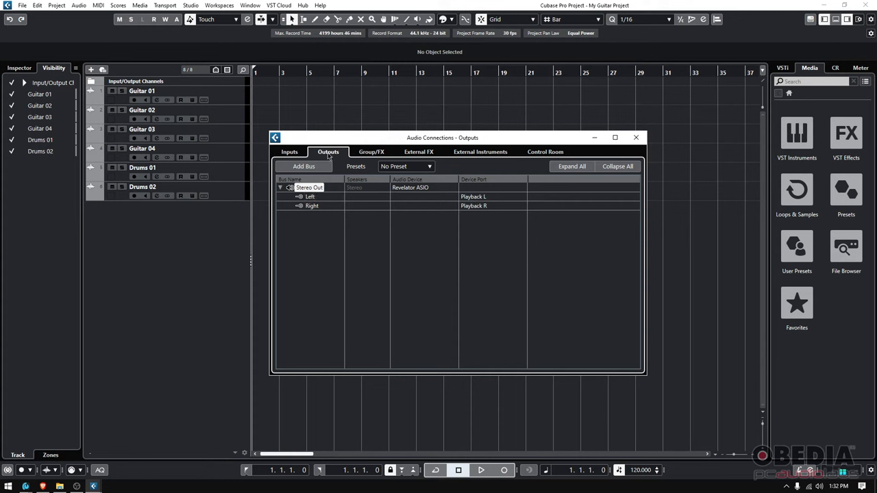
Review the Inputs and Outputs routing, then close the Audio Connections window.
{"action": "left_click", "coordinate": [289, 151]}
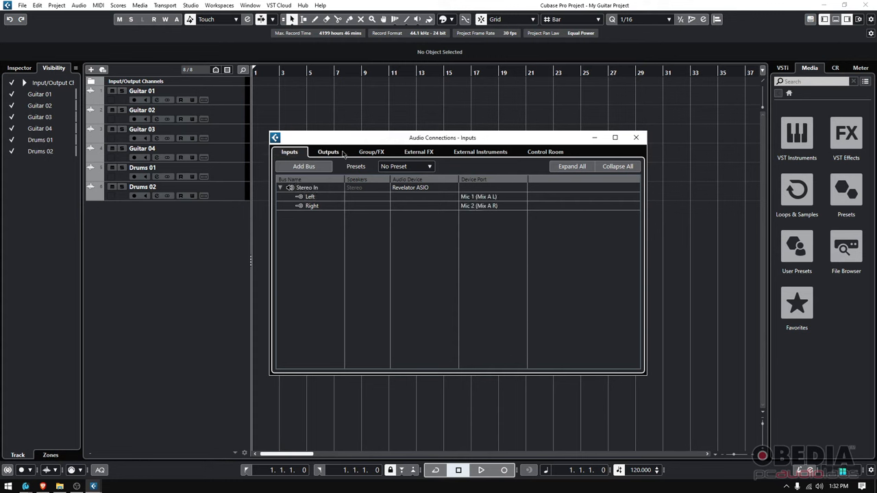
{"action": "left_click", "coordinate": [329, 151]}
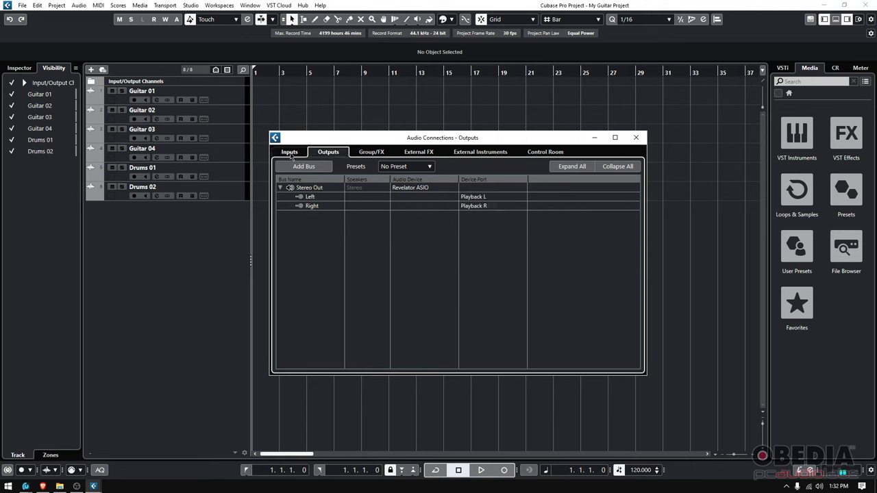
{"action": "left_click", "coordinate": [289, 150]}
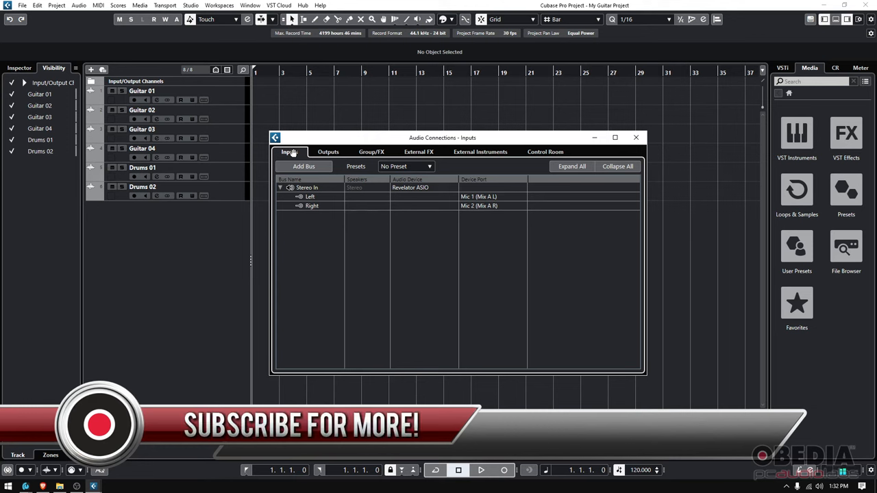
{"action": "left_click", "coordinate": [329, 150]}
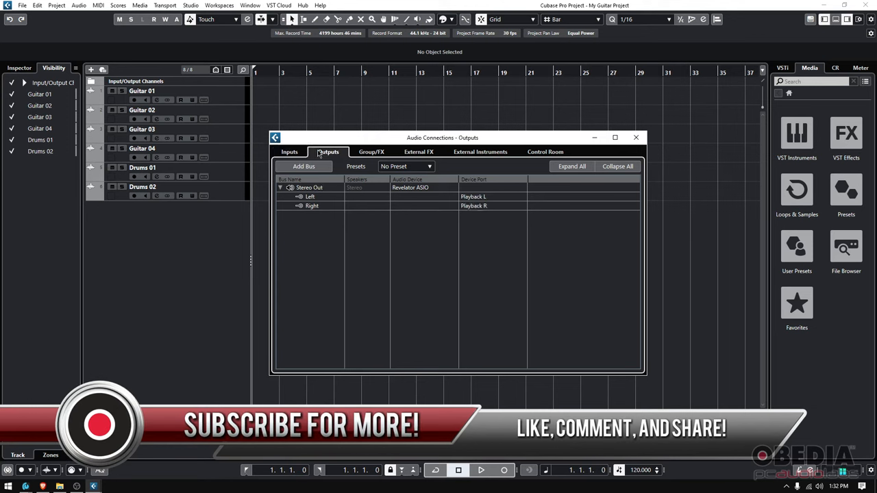
{"action": "left_click", "coordinate": [289, 150]}
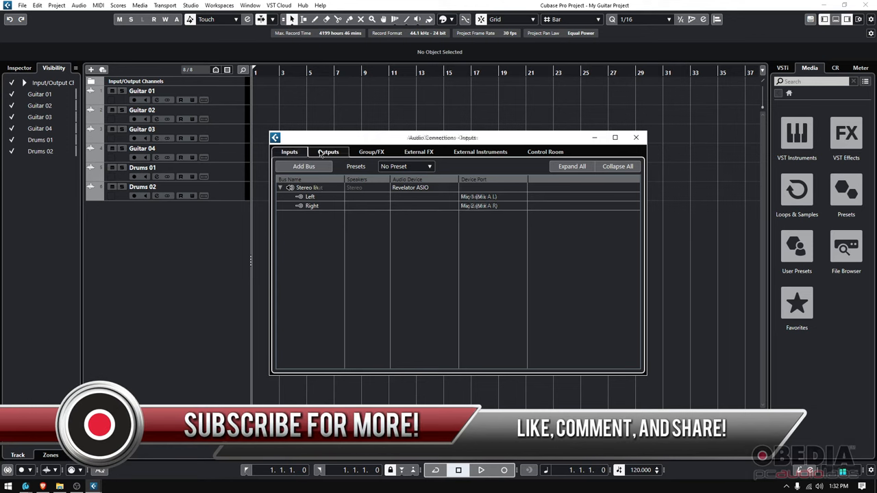
{"action": "left_click", "coordinate": [290, 150]}
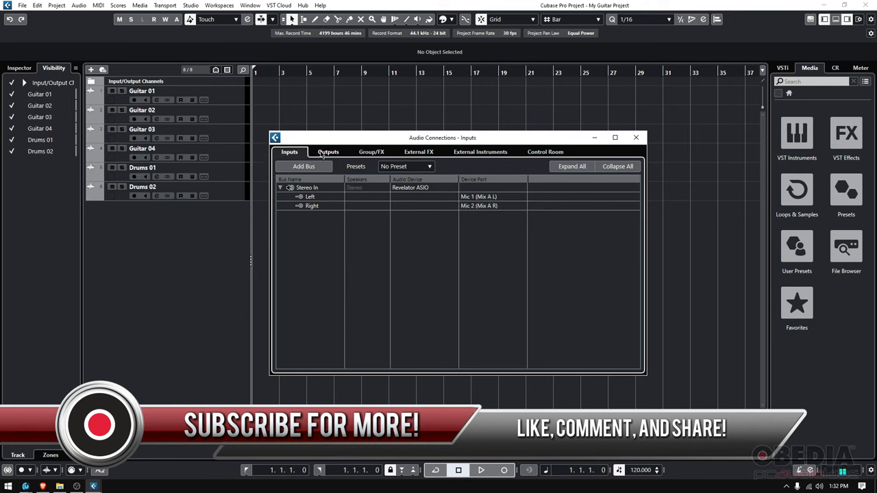
{"action": "left_click", "coordinate": [329, 151]}
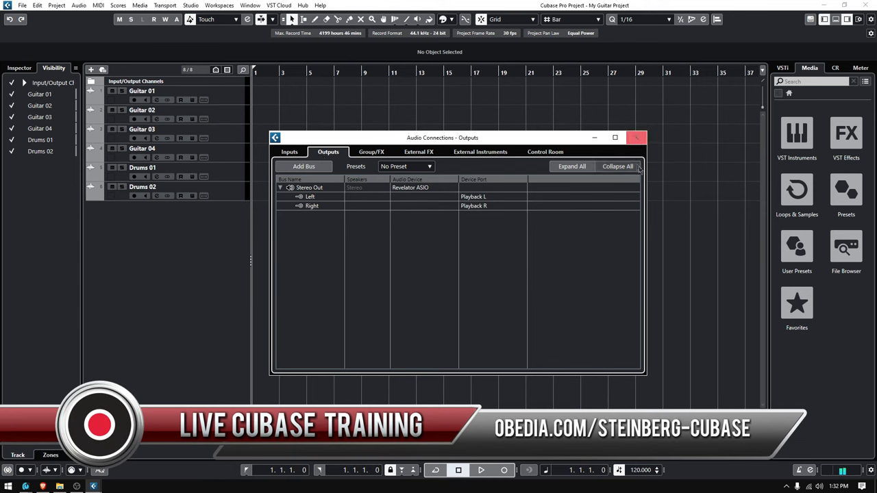
{"action": "left_click", "coordinate": [636, 137]}
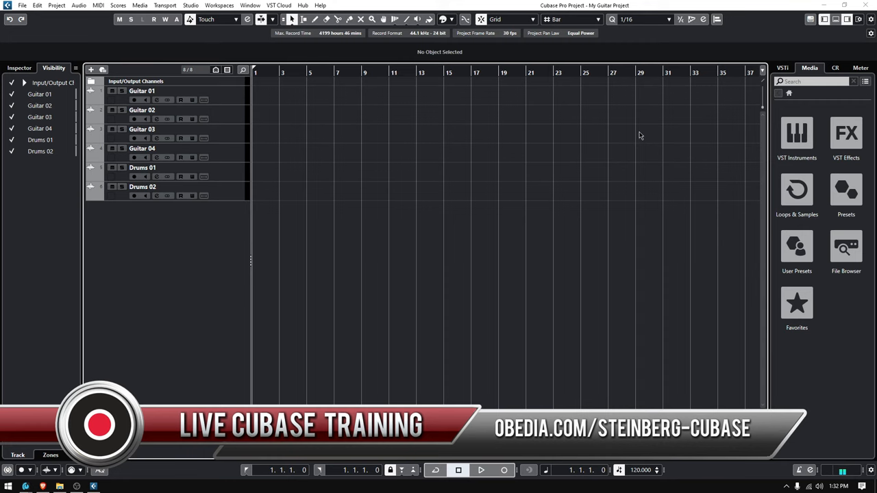